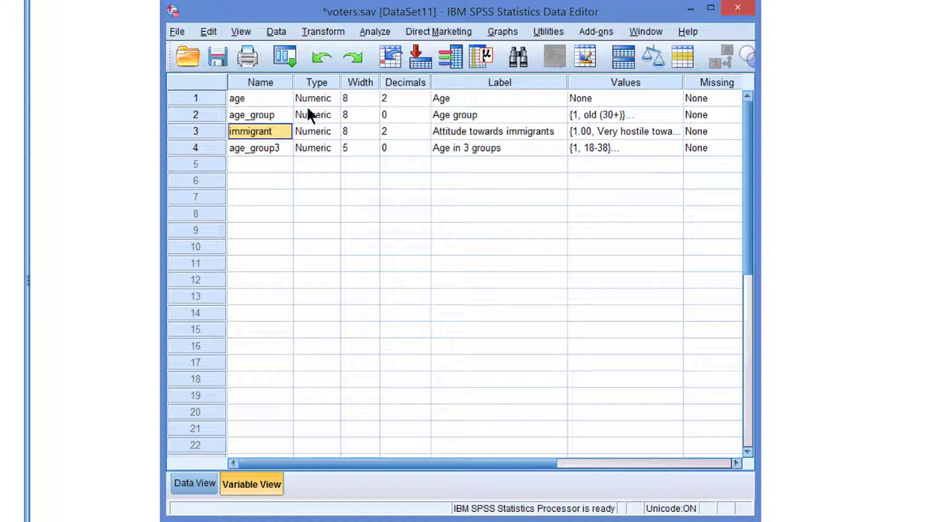
{"action": "mouse_move", "coordinate": [481, 139]}
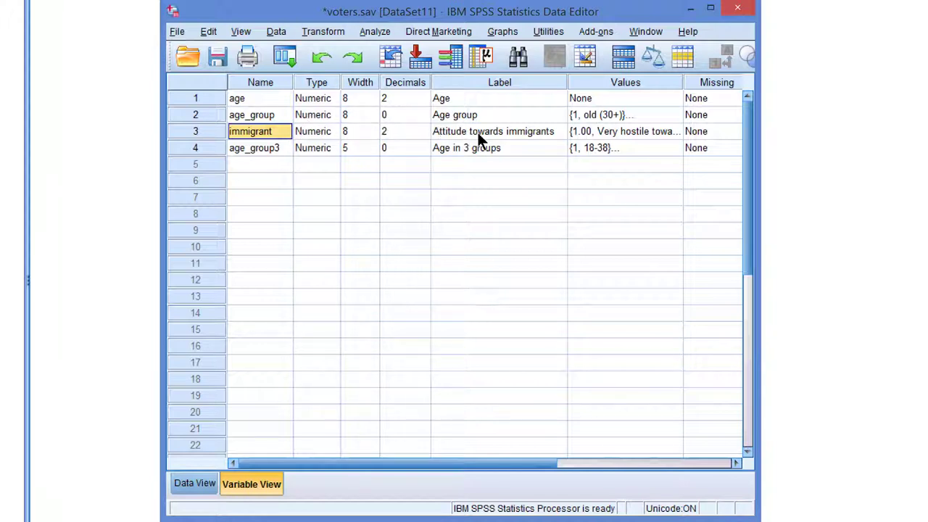
{"action": "mouse_move", "coordinate": [670, 122]}
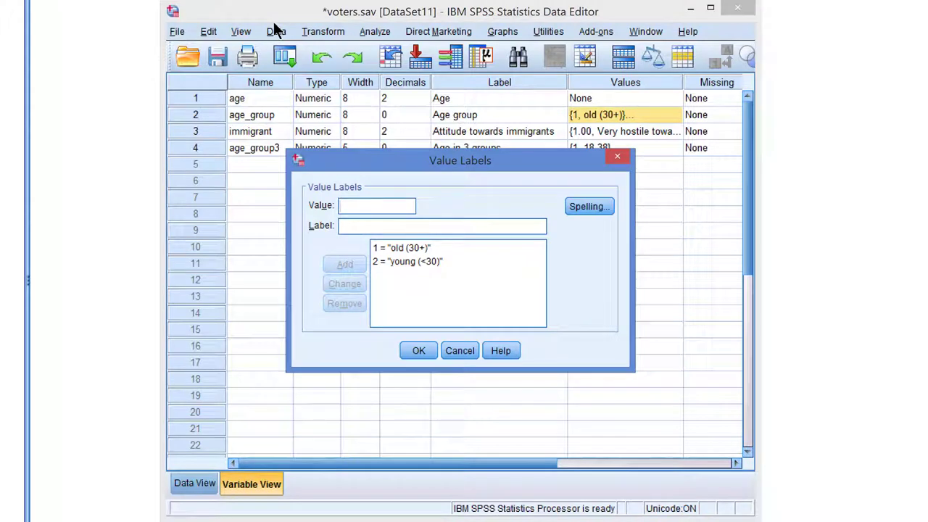
{"action": "mouse_move", "coordinate": [612, 230]}
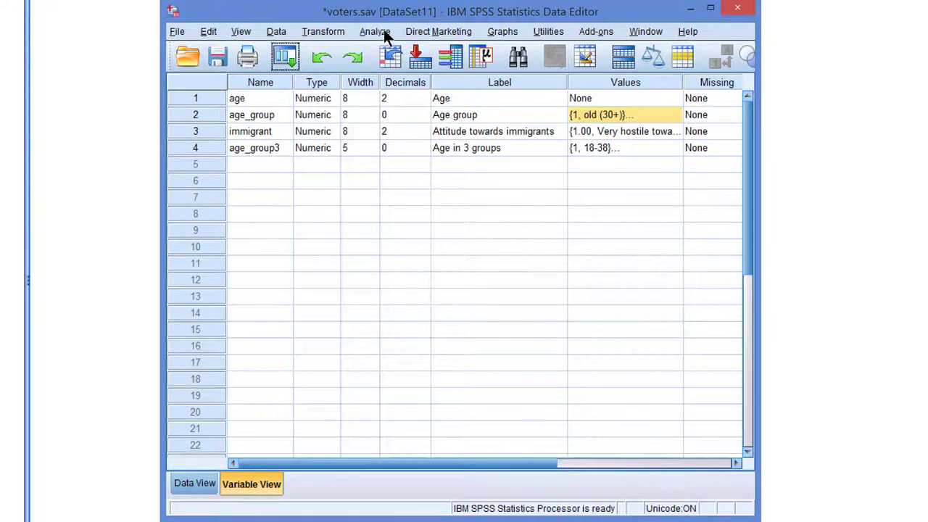
- Start an independent-samples t-test with immigrant as test variable and age_group as grouping variable
{"action": "left_click", "coordinate": [374, 32]}
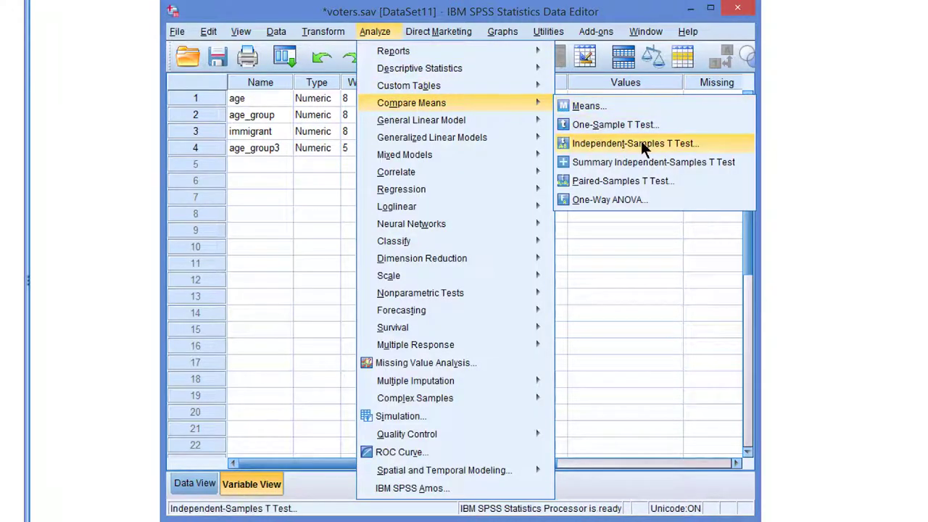
{"action": "mouse_move", "coordinate": [664, 149]}
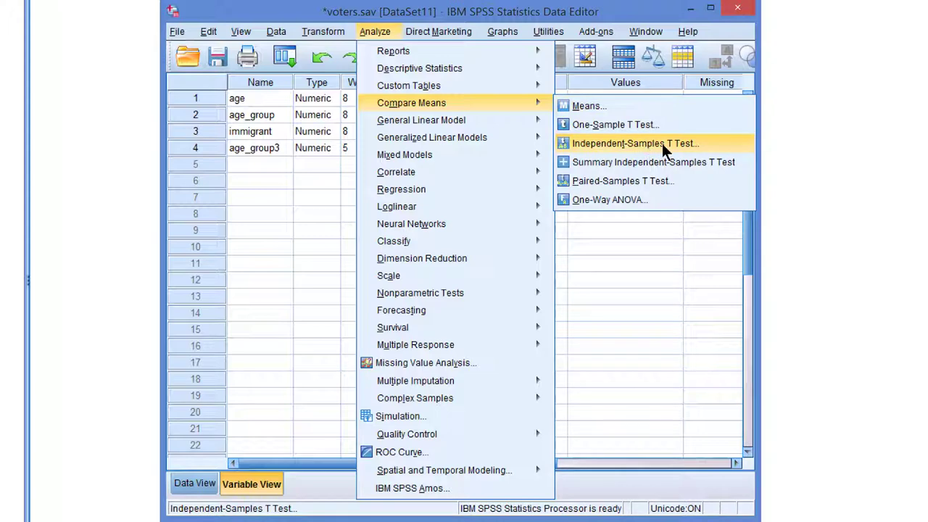
{"action": "left_click", "coordinate": [635, 144]}
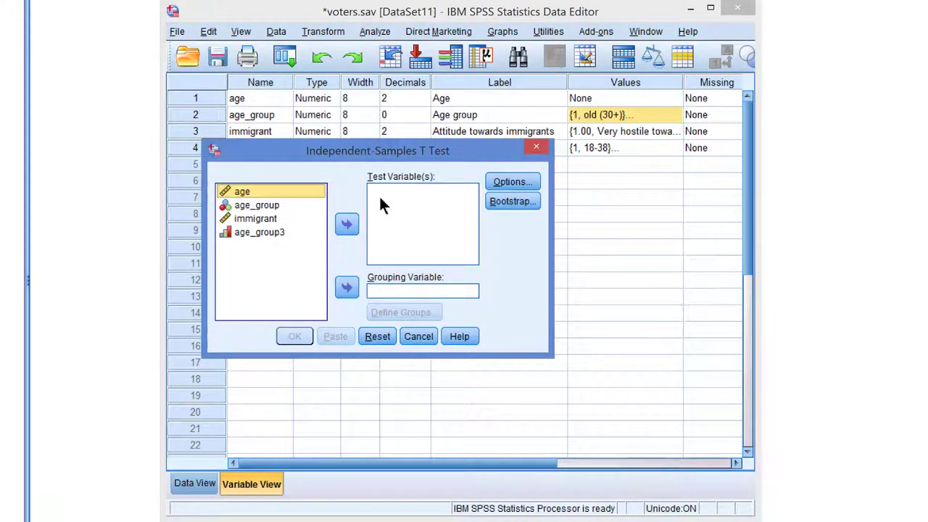
{"action": "left_click", "coordinate": [255, 218]}
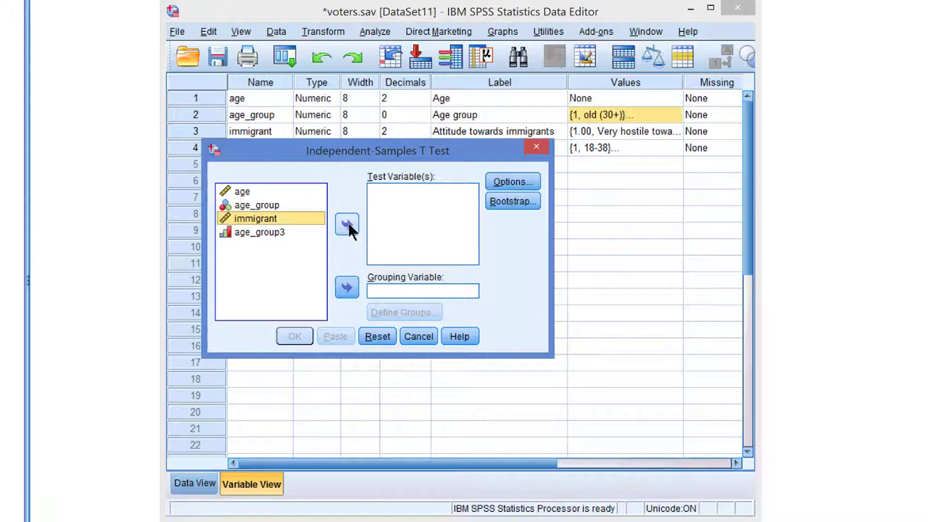
{"action": "left_click", "coordinate": [347, 223]}
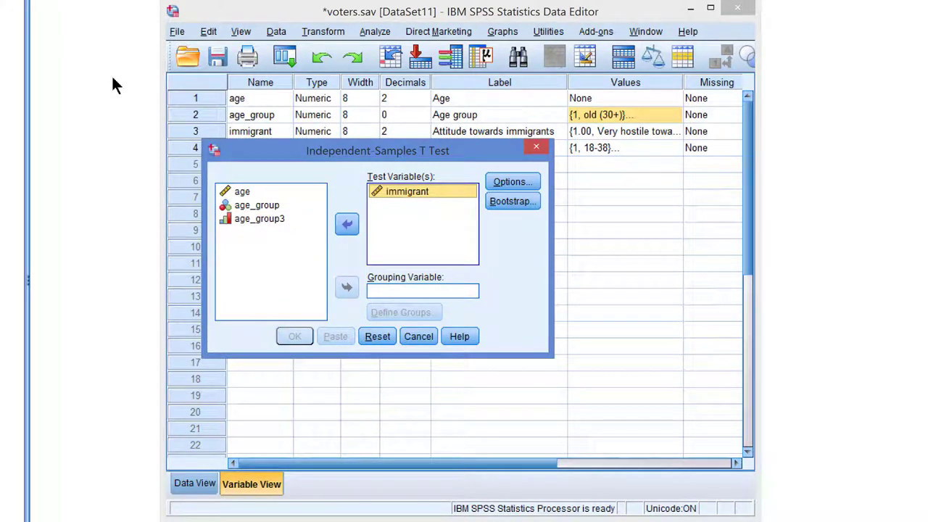
{"action": "left_click", "coordinate": [255, 204]}
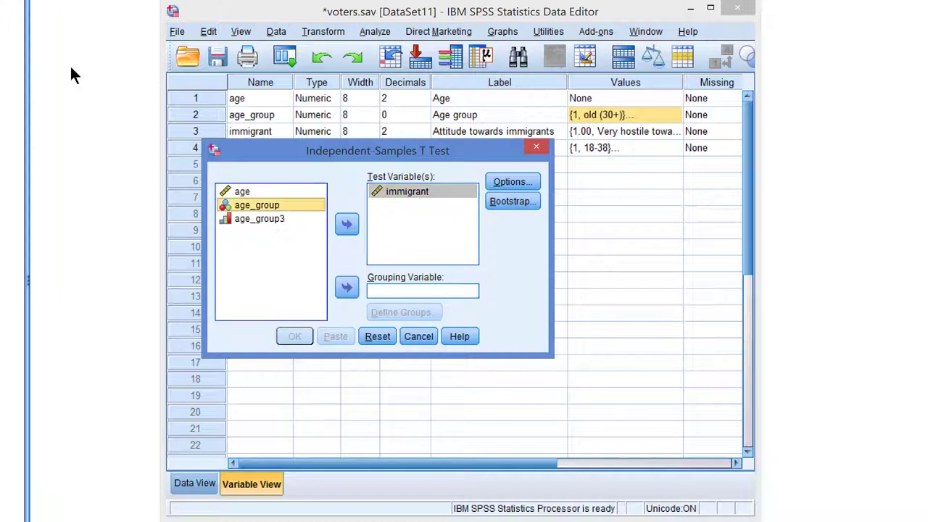
{"action": "left_click", "coordinate": [346, 287]}
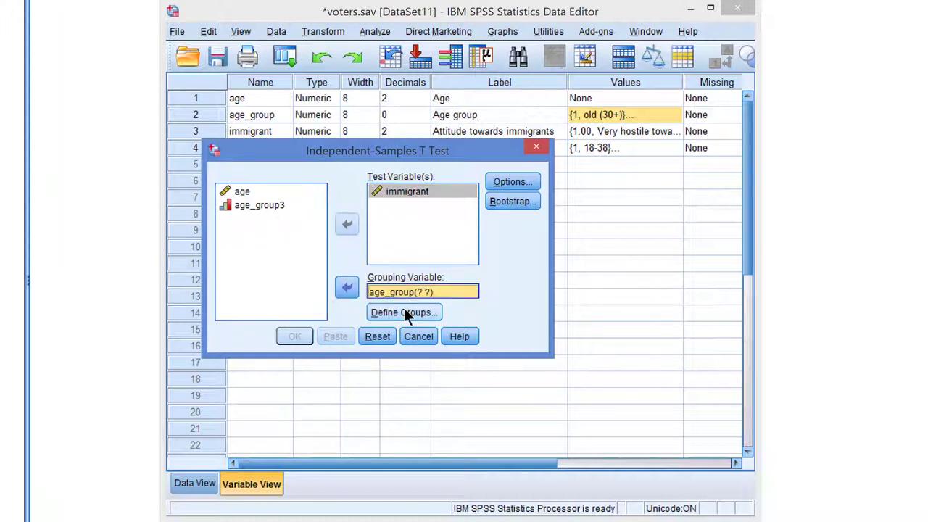
- Define the compared groups as age_group values 1 and 2 and continue
{"action": "left_click", "coordinate": [403, 312]}
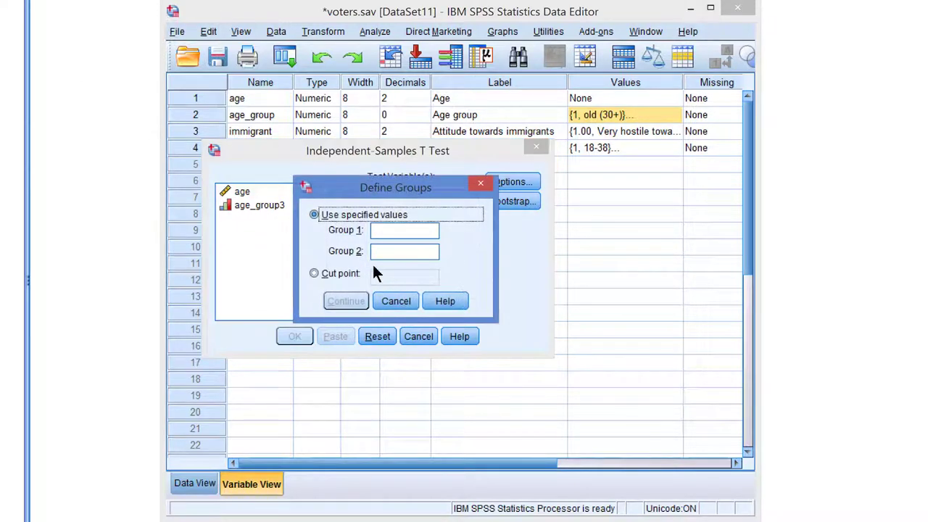
{"action": "left_click", "coordinate": [403, 229]}
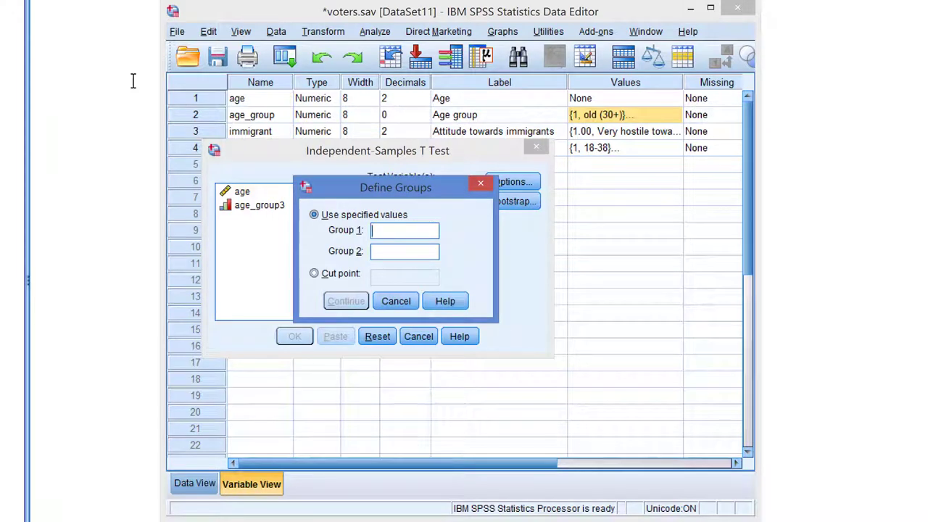
{"action": "type", "text": "2"}
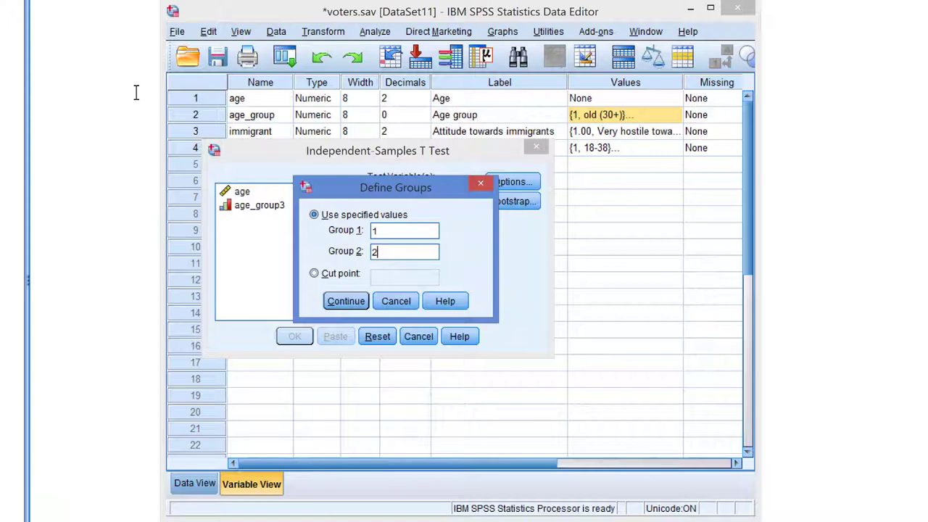
{"action": "left_click", "coordinate": [345, 300]}
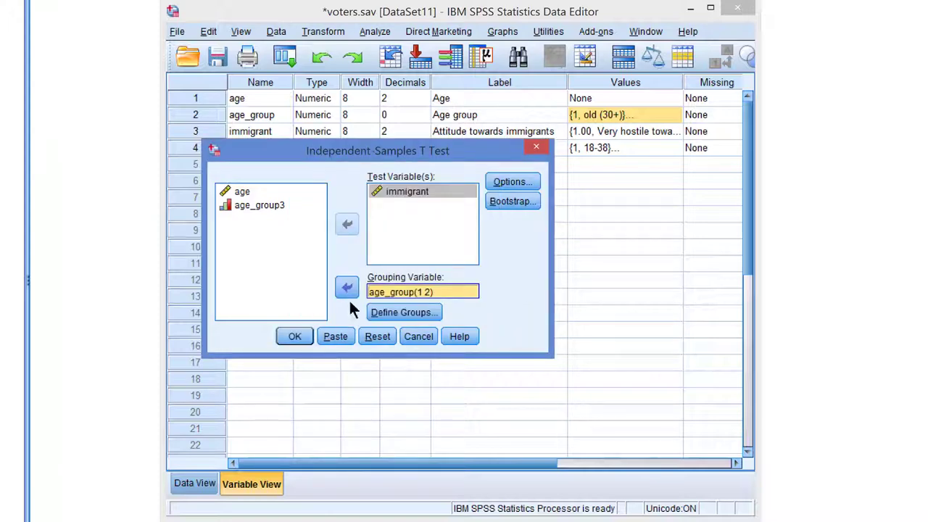
{"action": "mouse_move", "coordinate": [336, 336]}
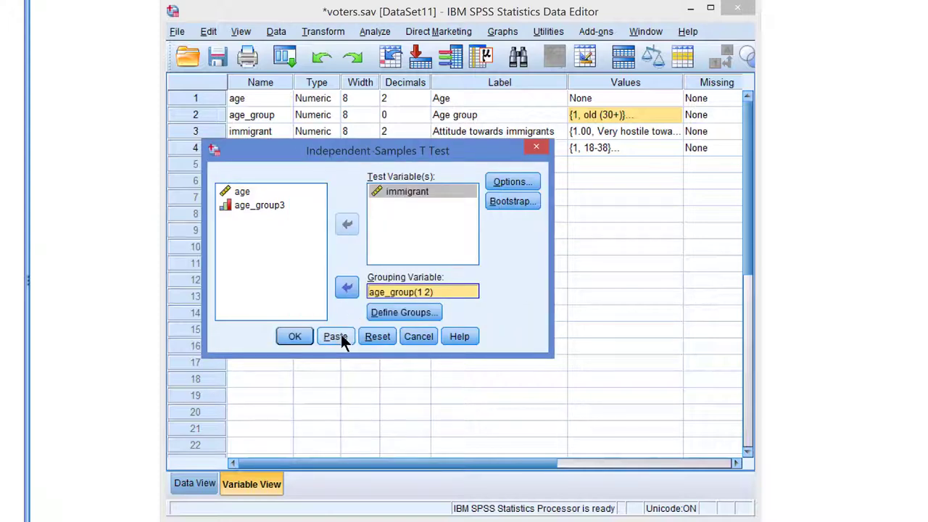
{"action": "left_click", "coordinate": [335, 336]}
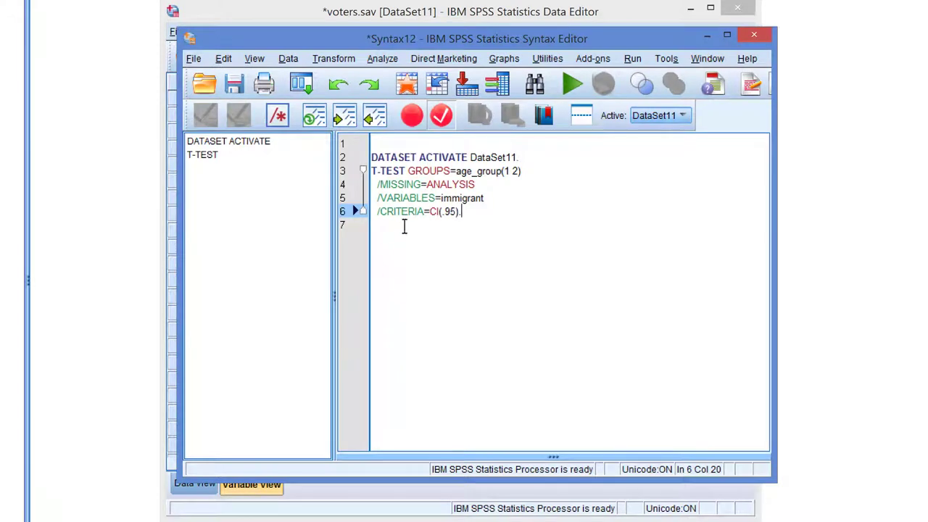
{"action": "left_click_drag", "start_coordinate": [371, 171], "coordinate": [461, 212]}
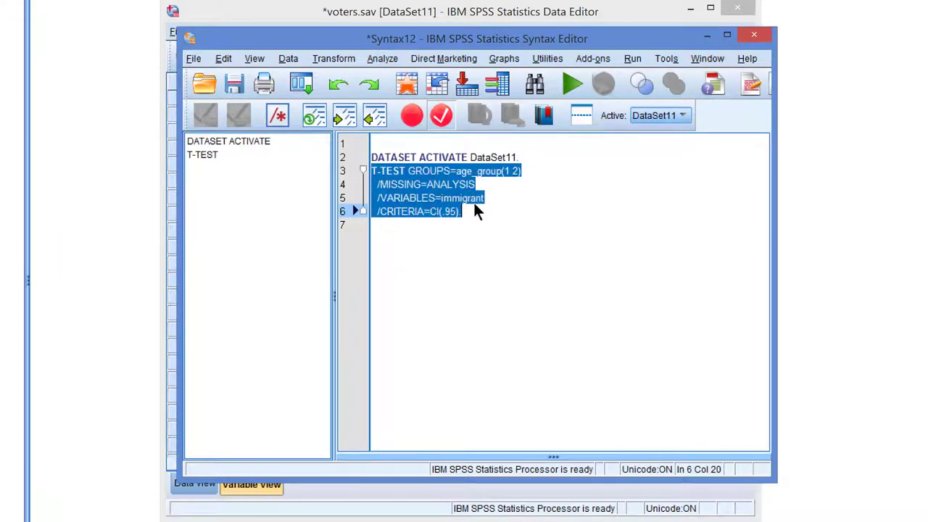
{"action": "left_click", "coordinate": [571, 83]}
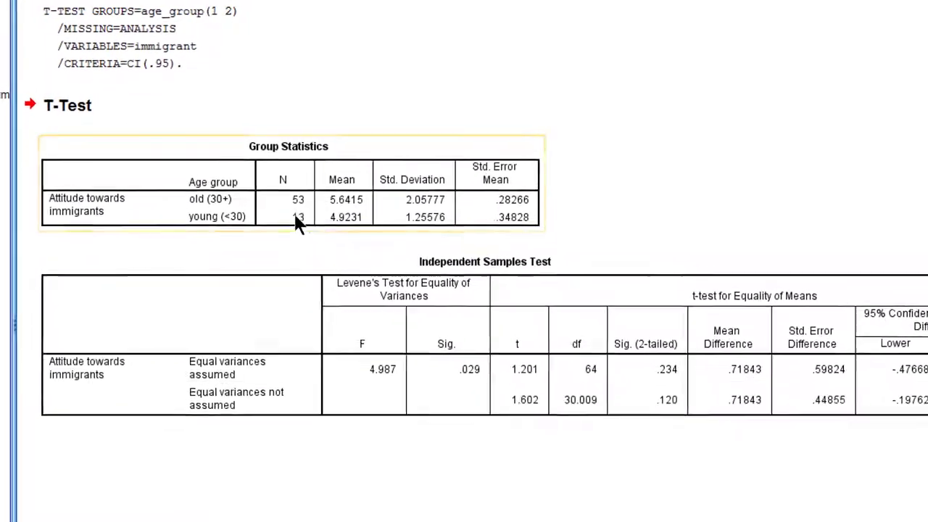
{"action": "scroll", "scroll_direction": "down", "scroll_amount": 3}
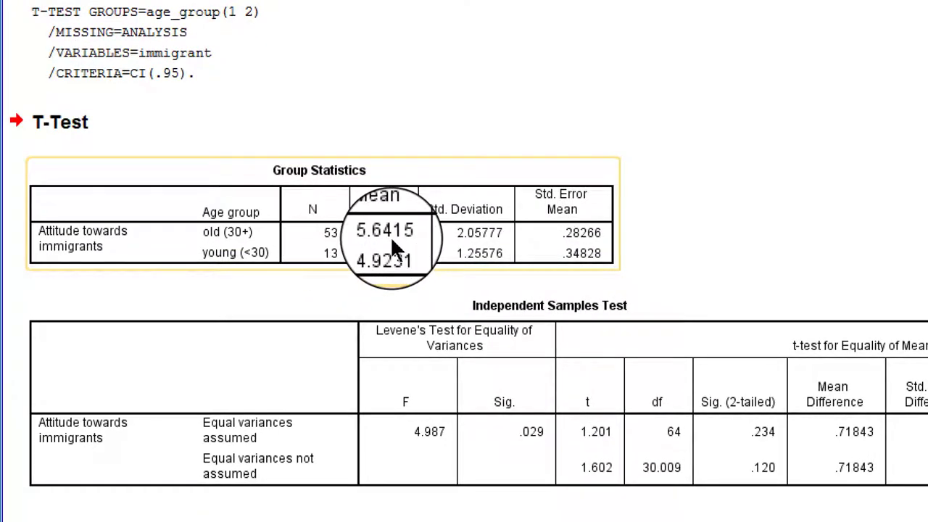
{"action": "mouse_move", "coordinate": [394, 261]}
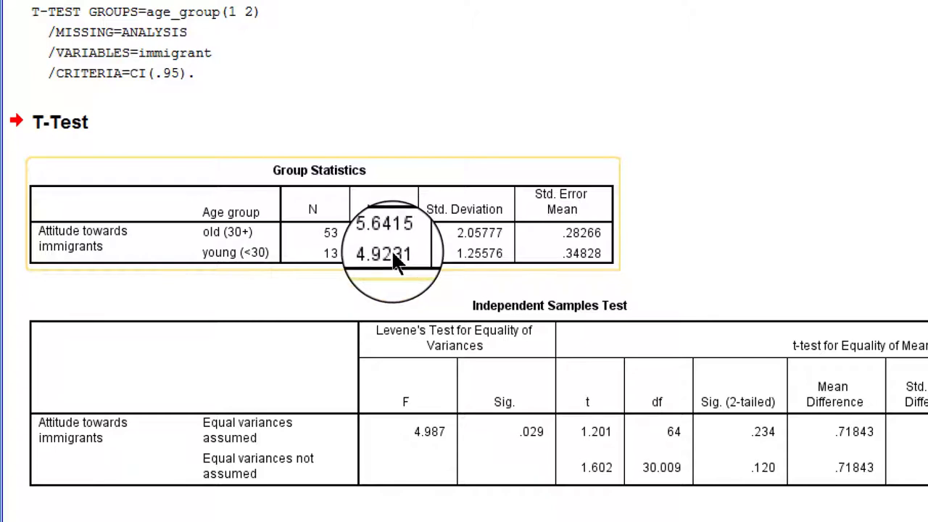
{"action": "mouse_move", "coordinate": [479, 247]}
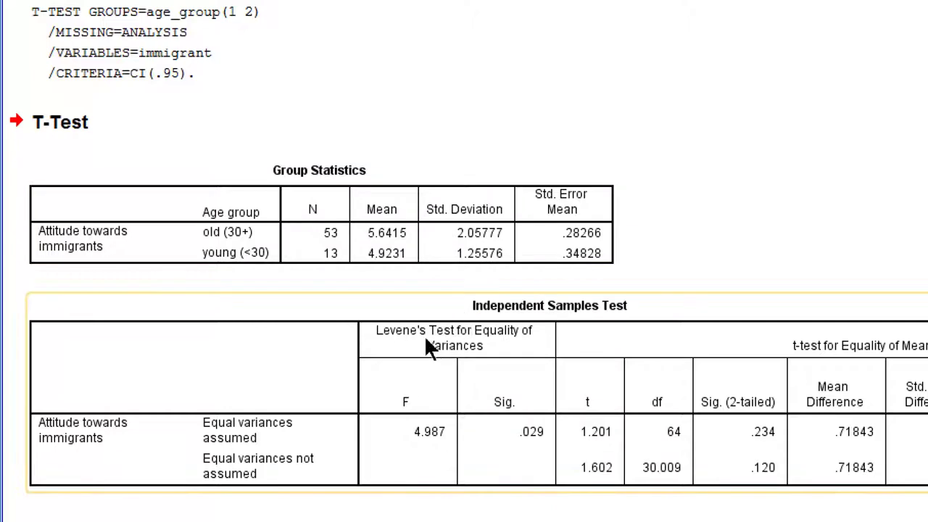
{"action": "mouse_move", "coordinate": [421, 355]}
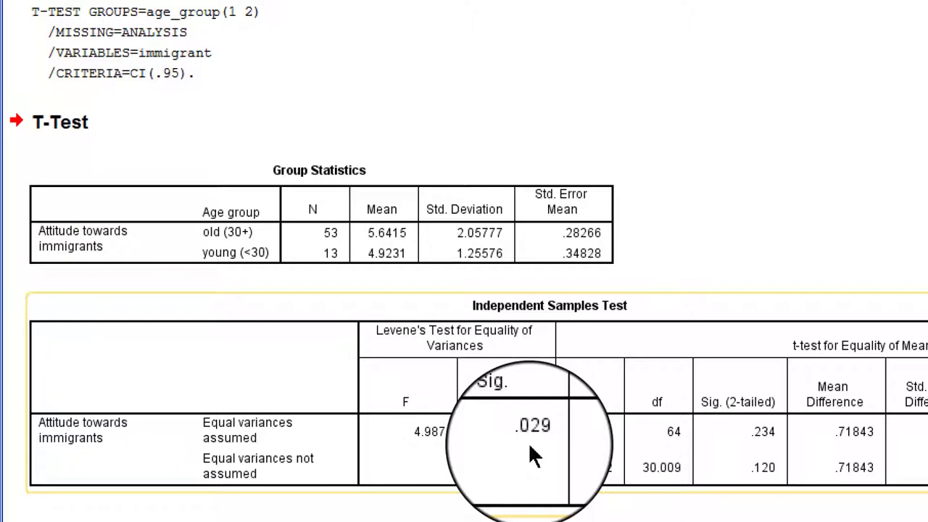
{"action": "mouse_move", "coordinate": [500, 246]}
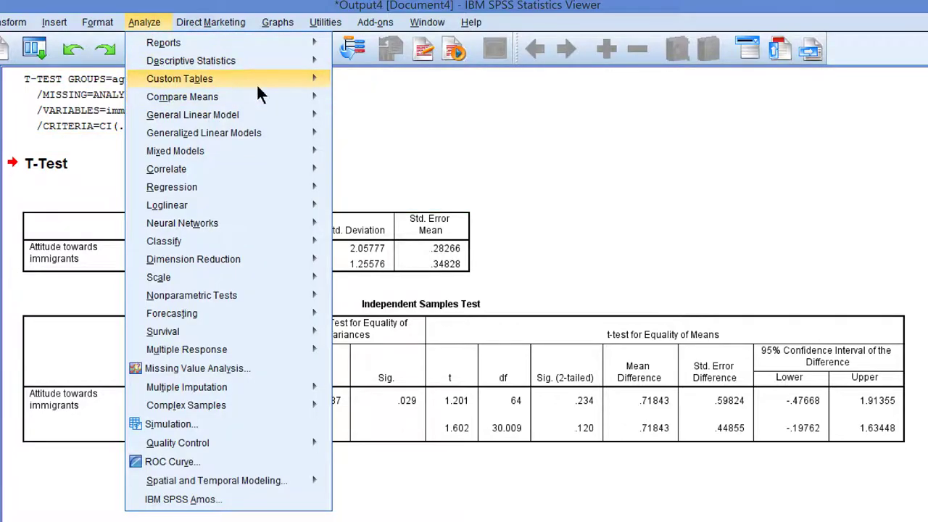
{"action": "mouse_move", "coordinate": [183, 96]}
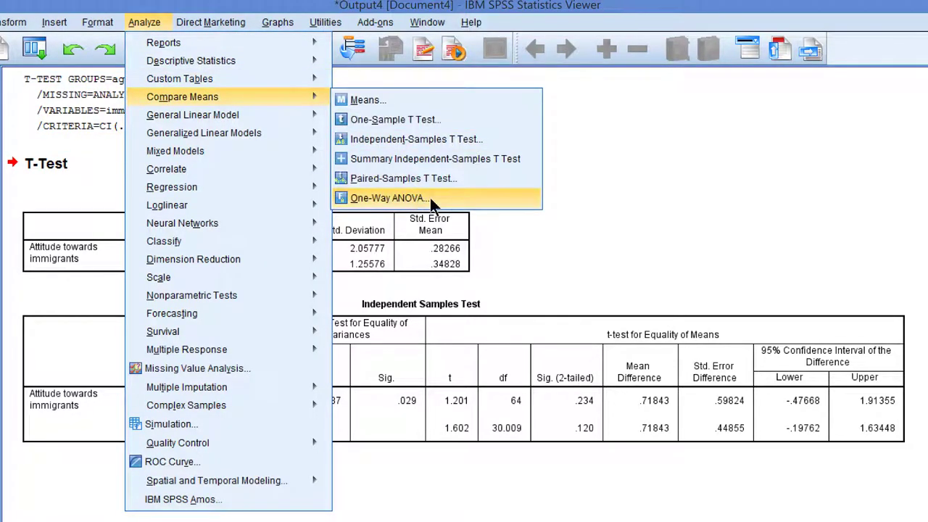
- Set up a one-way ANOVA with immigrant as dependent and age_group3 as factor
{"action": "left_click", "coordinate": [388, 198]}
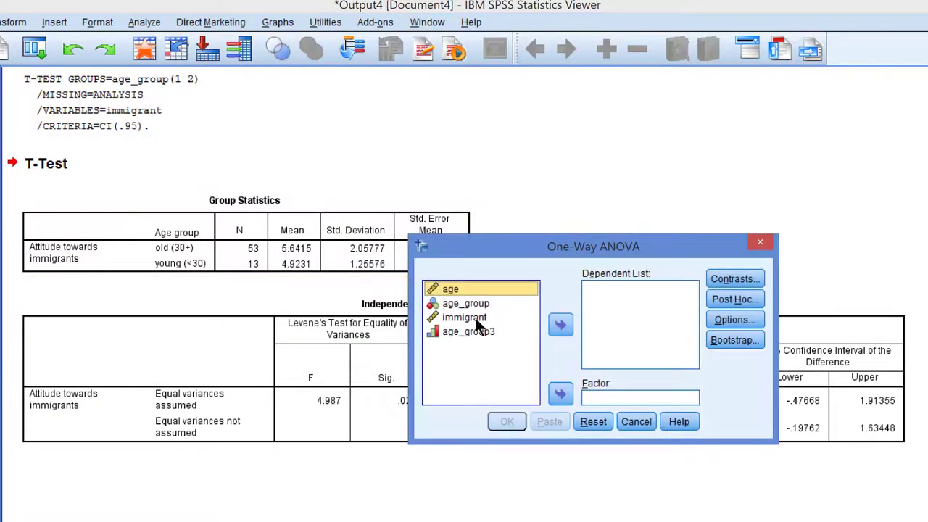
{"action": "left_click", "coordinate": [559, 325]}
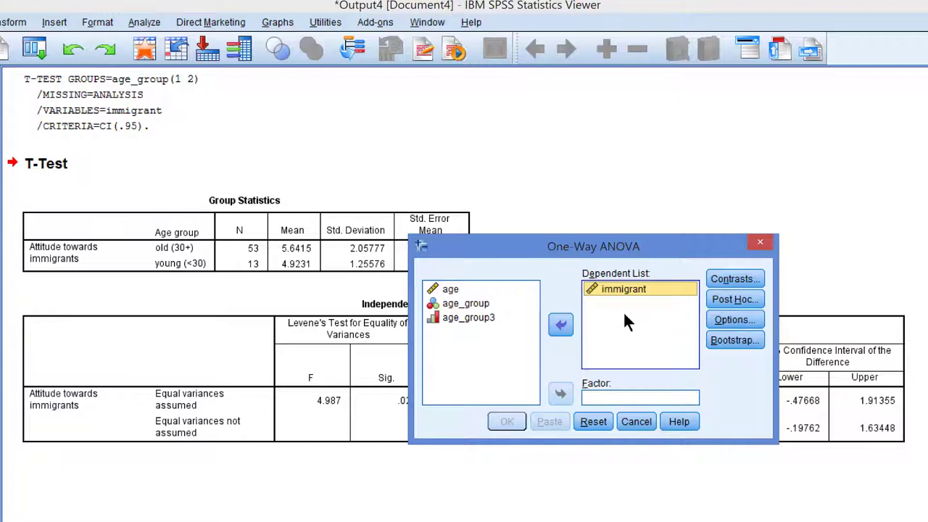
{"action": "left_click", "coordinate": [468, 316]}
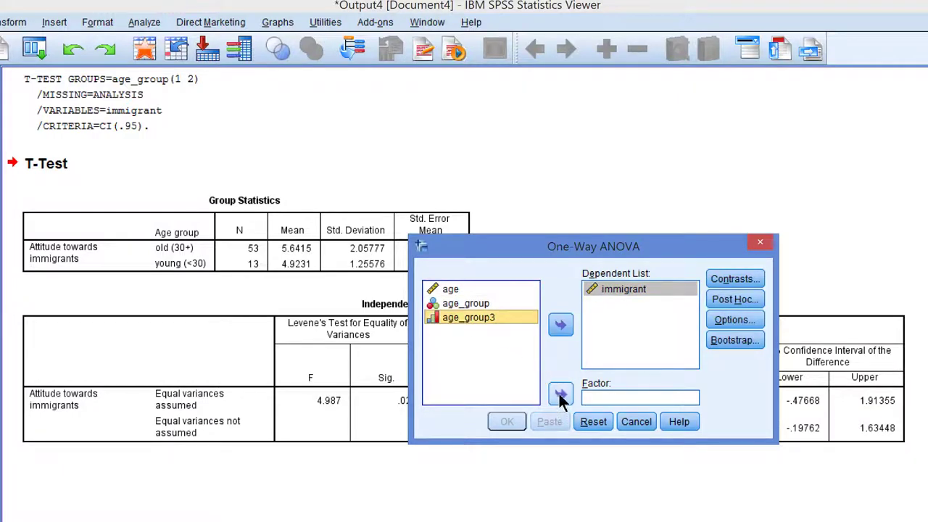
{"action": "left_click", "coordinate": [559, 394]}
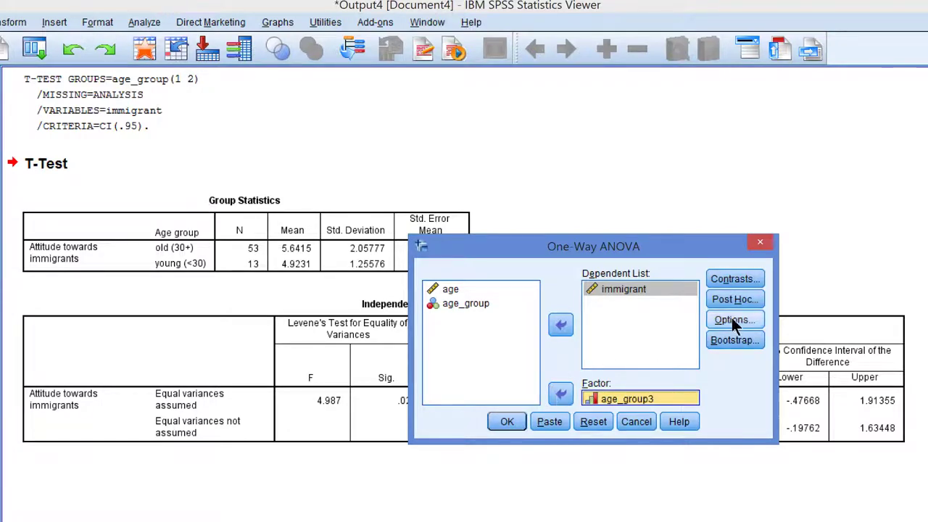
- Request the homogeneity of variance test in Options and run the ANOVA
{"action": "left_click", "coordinate": [733, 320]}
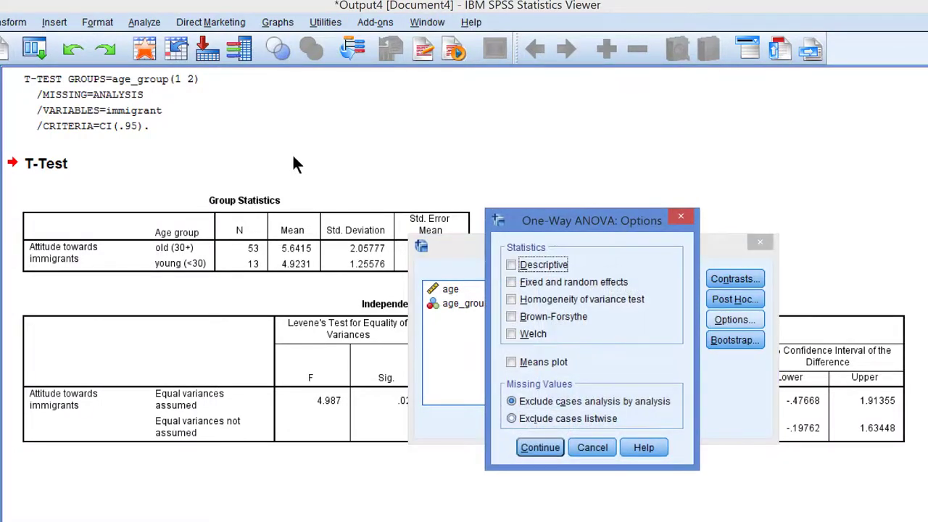
{"action": "left_click", "coordinate": [512, 299]}
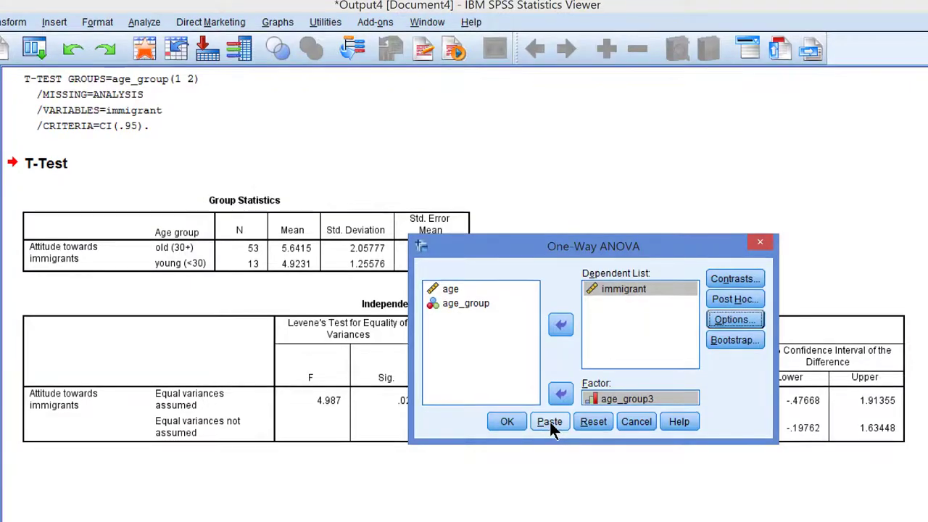
{"action": "left_click", "coordinate": [548, 420]}
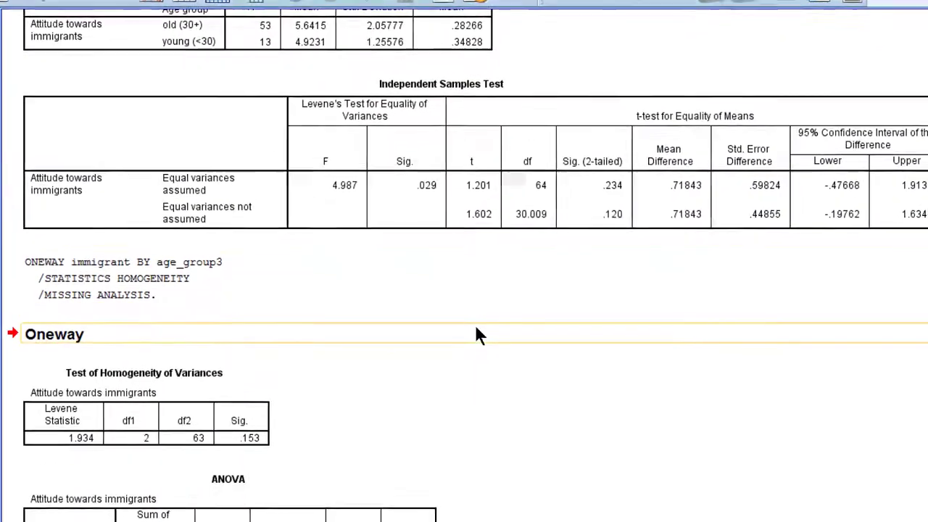
{"action": "scroll", "scroll_direction": "down", "scroll_amount": 3}
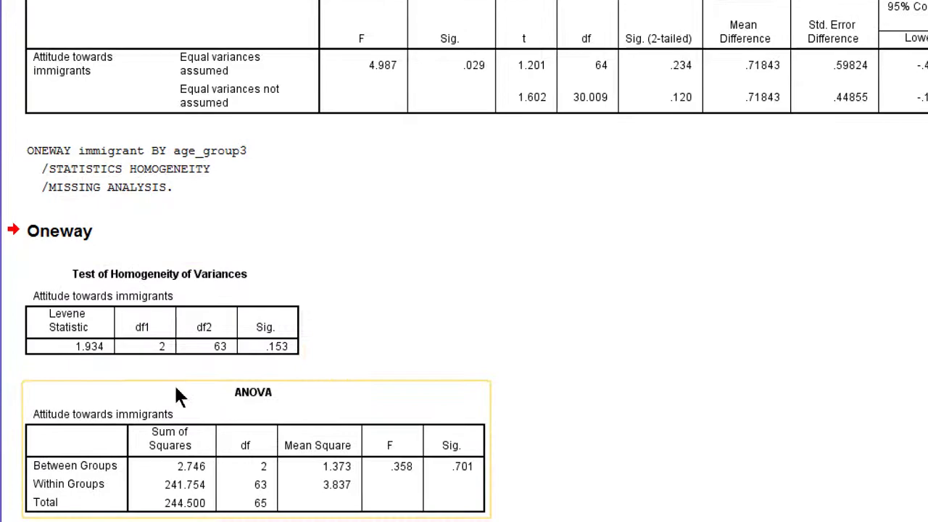
{"action": "scroll", "scroll_direction": "down", "scroll_amount": 3}
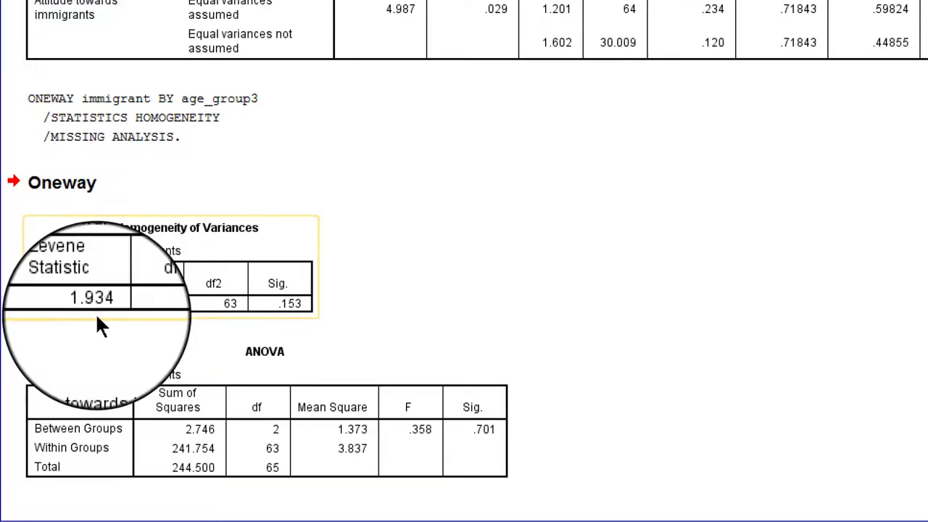
{"action": "mouse_move", "coordinate": [244, 322]}
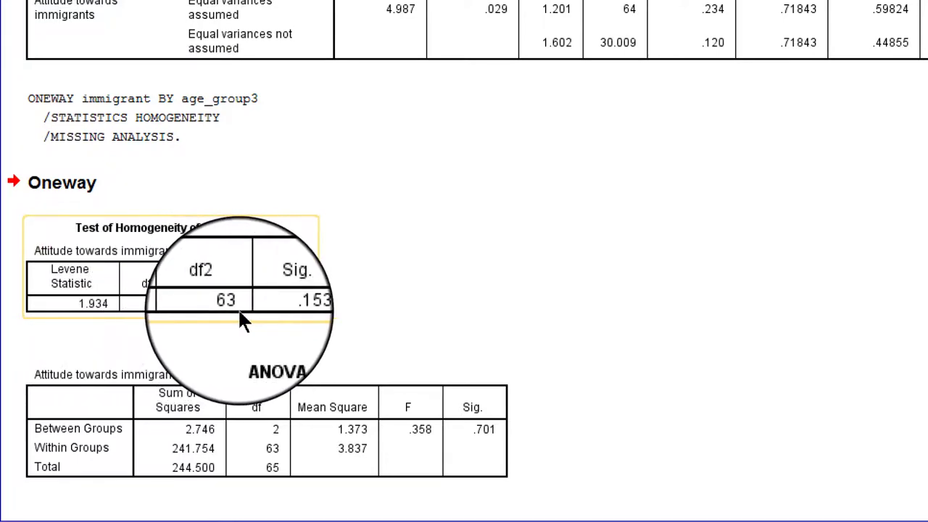
{"action": "mouse_move", "coordinate": [283, 326]}
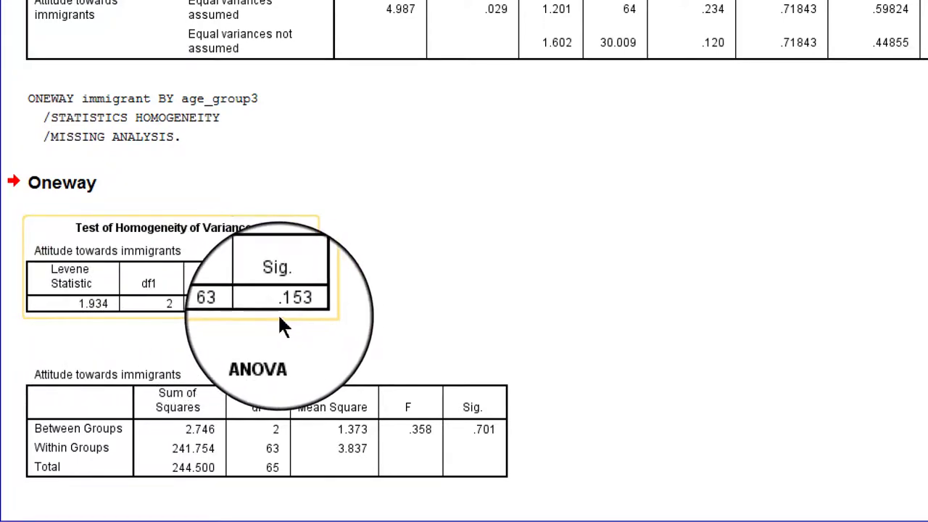